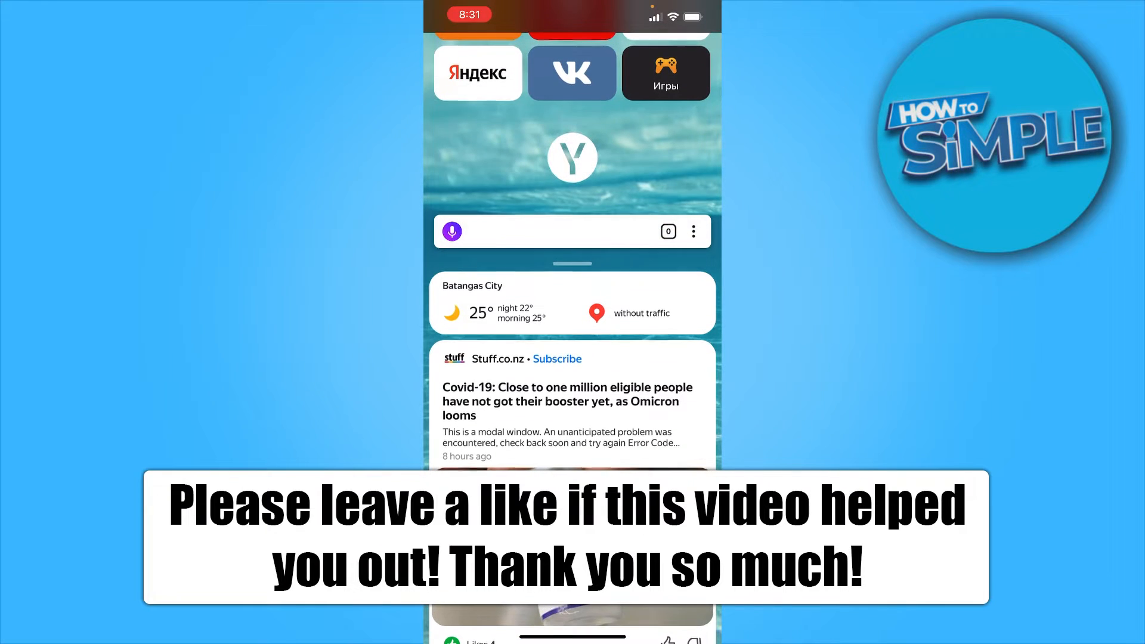
# Enter "metamask" as the query in the Yandex start page search field.
pyautogui.click(555, 230)
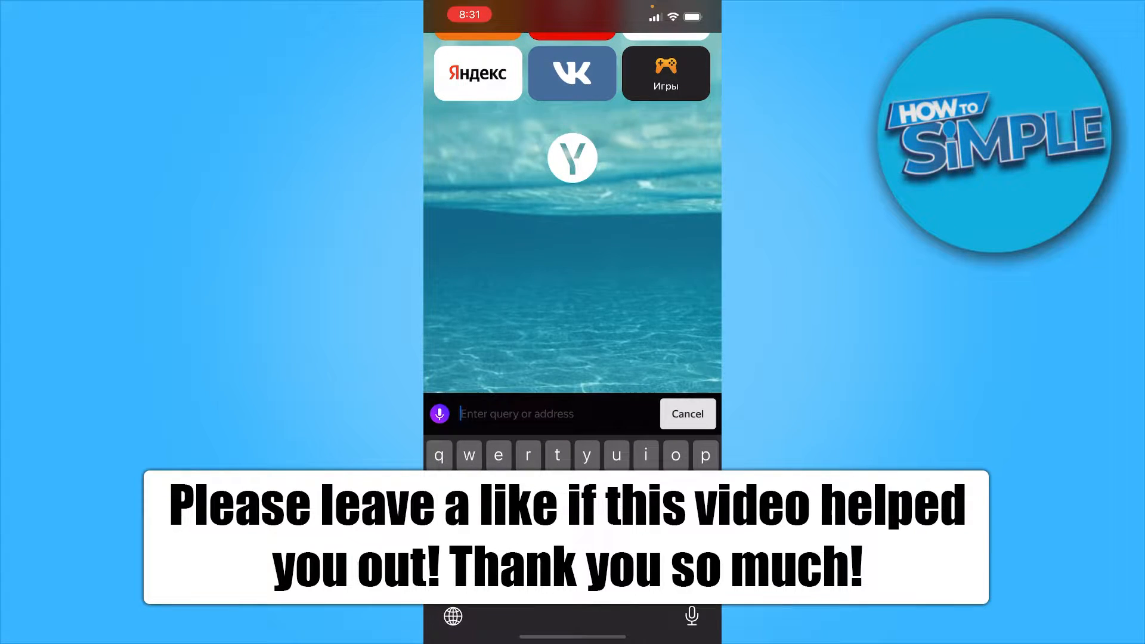
pyautogui.click(497, 455)
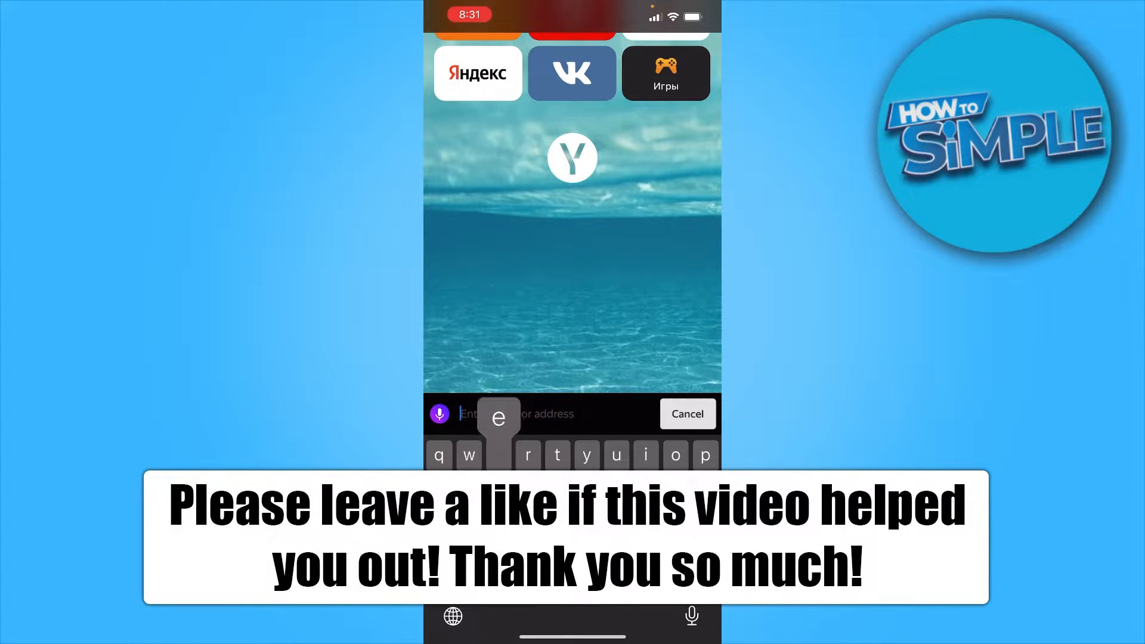
pyautogui.write('metamask')
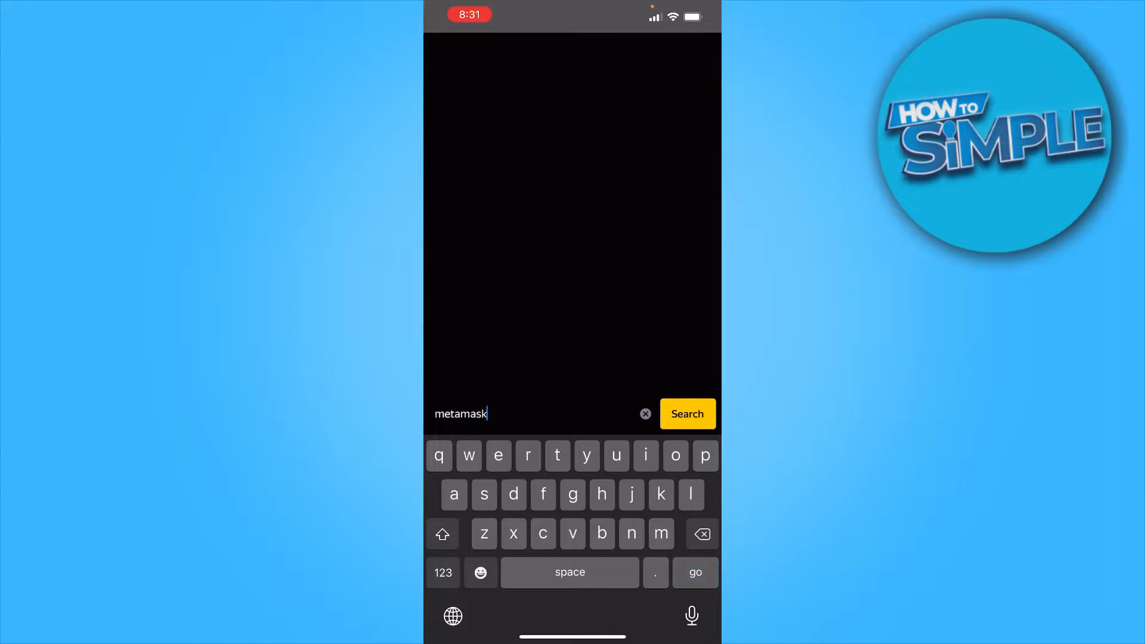
# Submit the metamask search, review the mostly Russian results, and bring up the main menu.
pyautogui.click(687, 414)
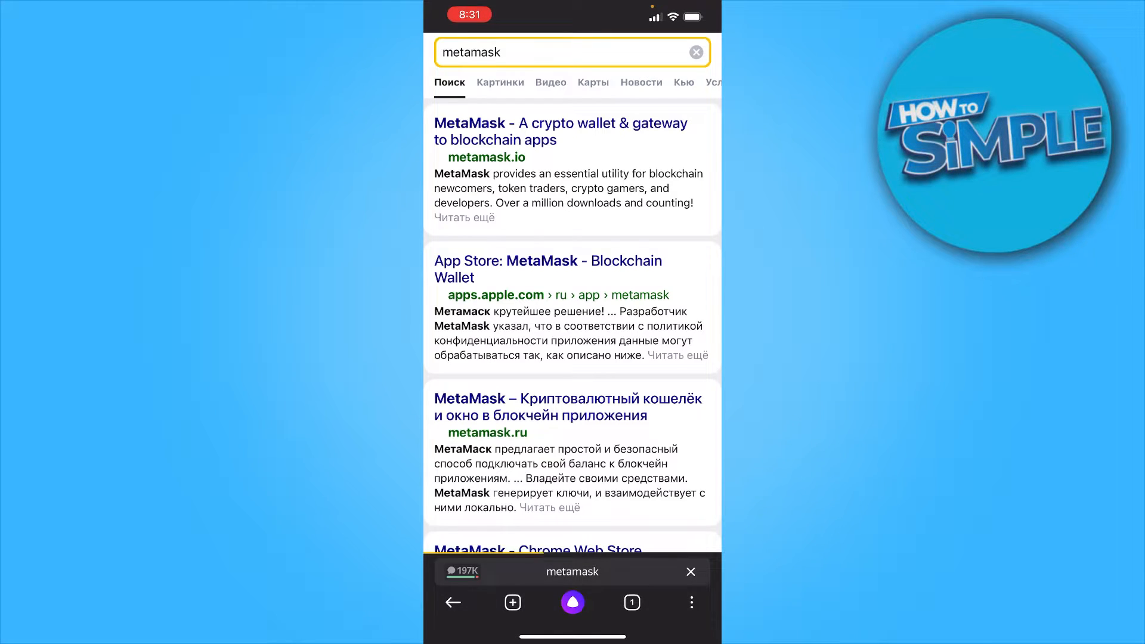
pyautogui.scroll(-3)
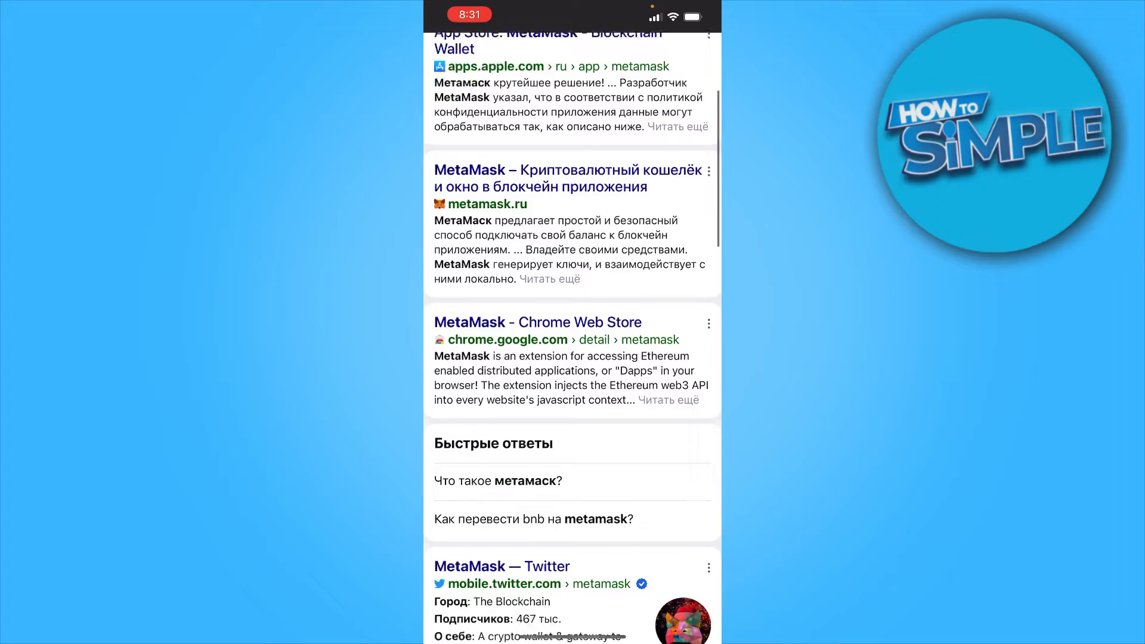
pyautogui.scroll(-3)
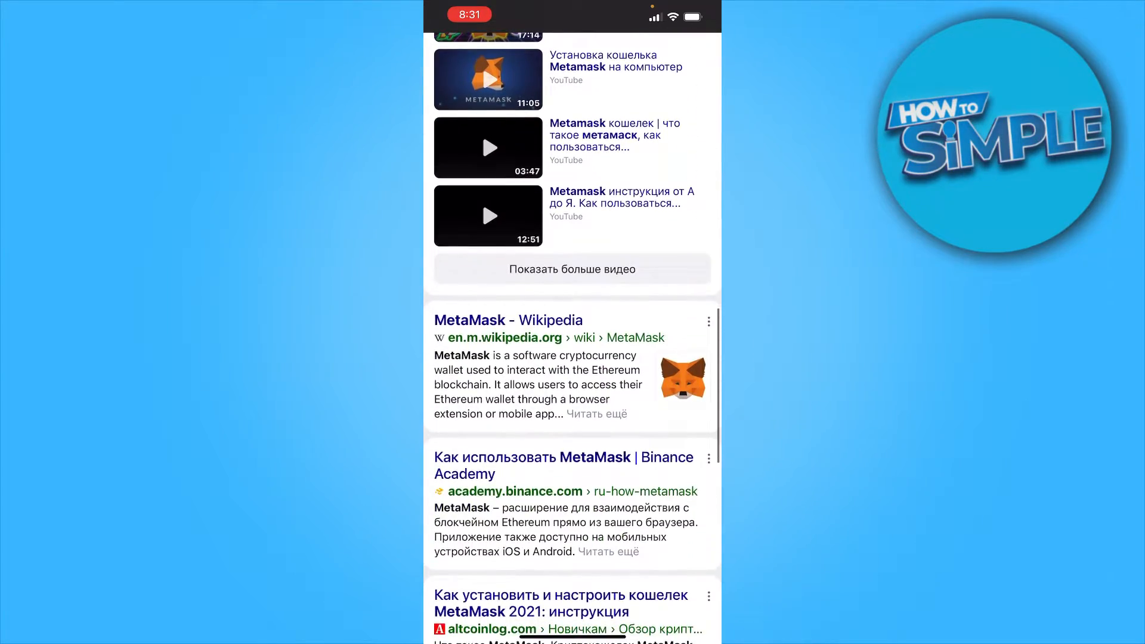
pyautogui.scroll(-3)
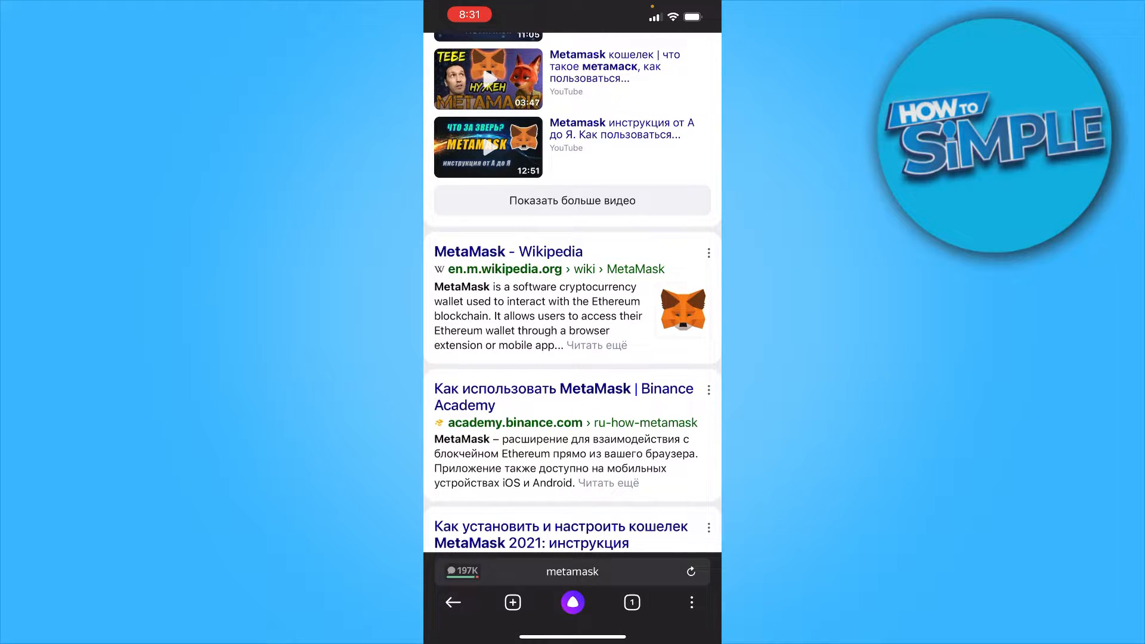
pyautogui.click(691, 602)
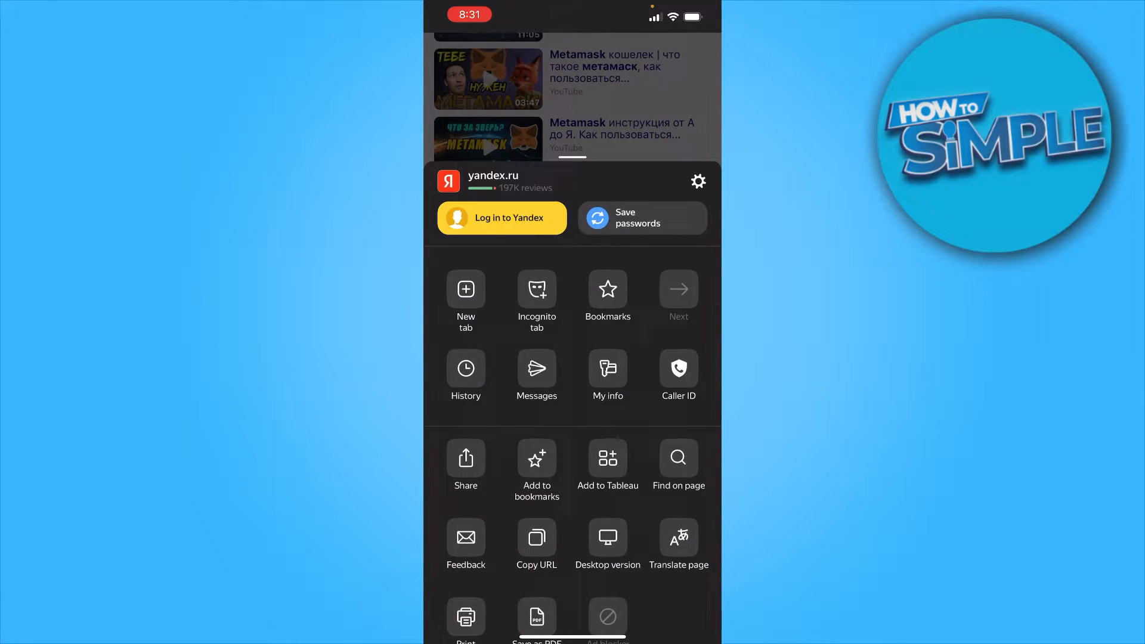
# Go into Settings and scroll the search region country list down toward United States.
pyautogui.click(698, 181)
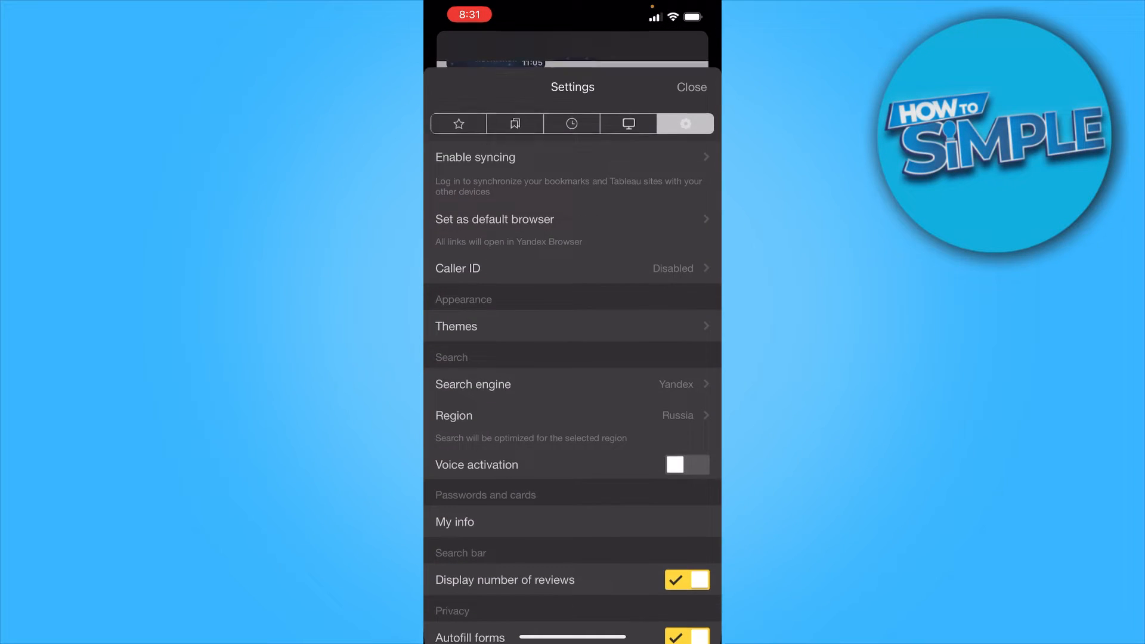
pyautogui.scroll(-3)
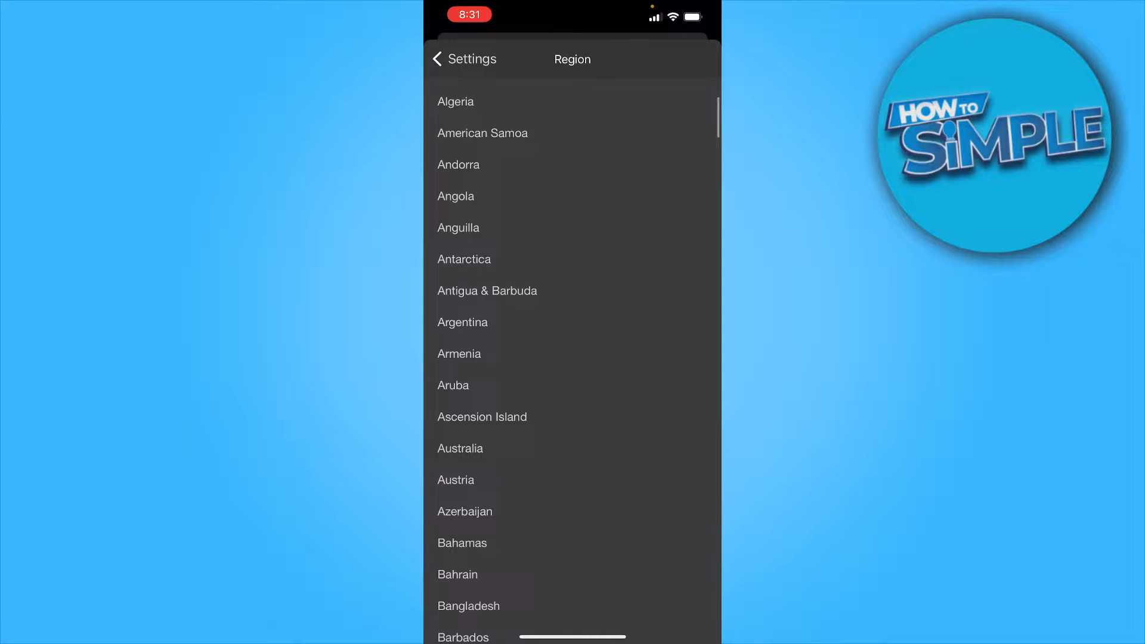
pyautogui.scroll(-3)
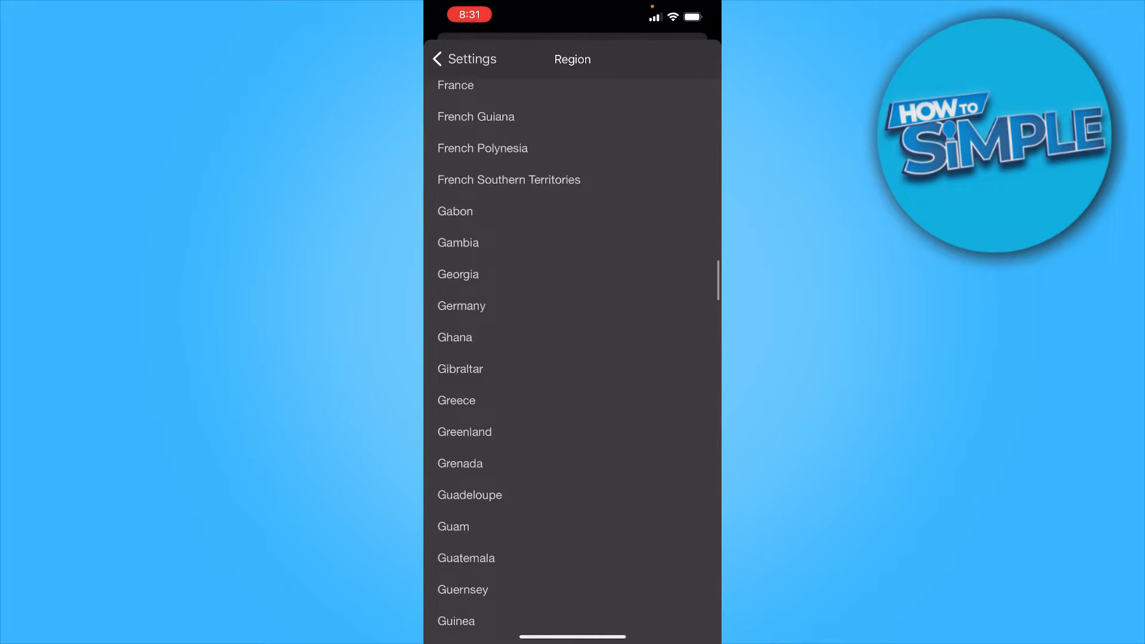
pyautogui.scroll(-3)
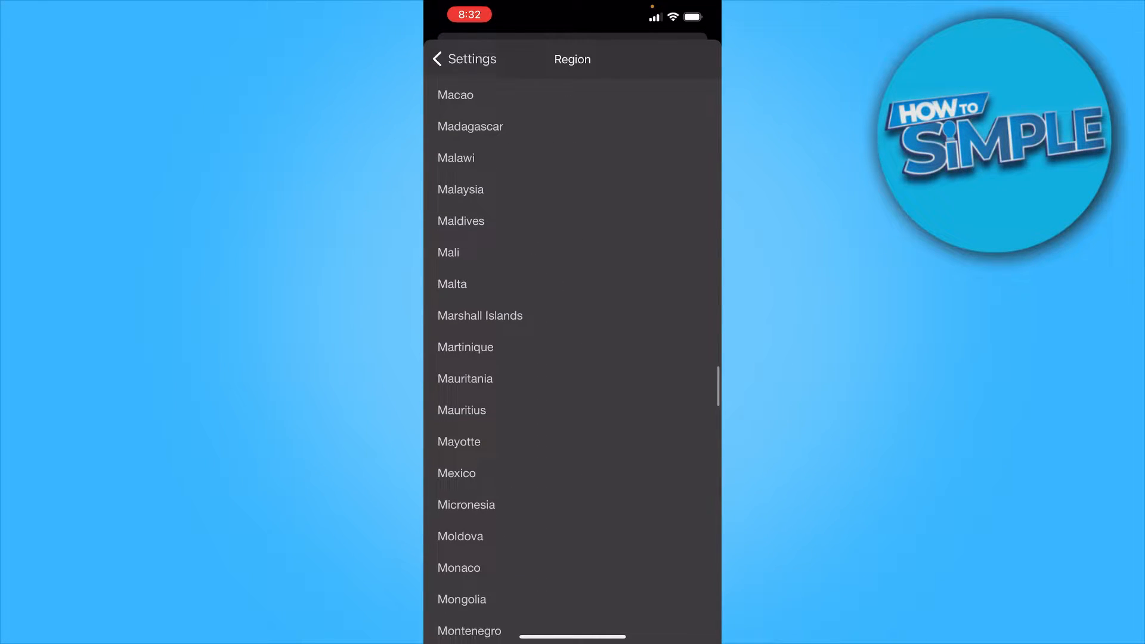
pyautogui.scroll(-3)
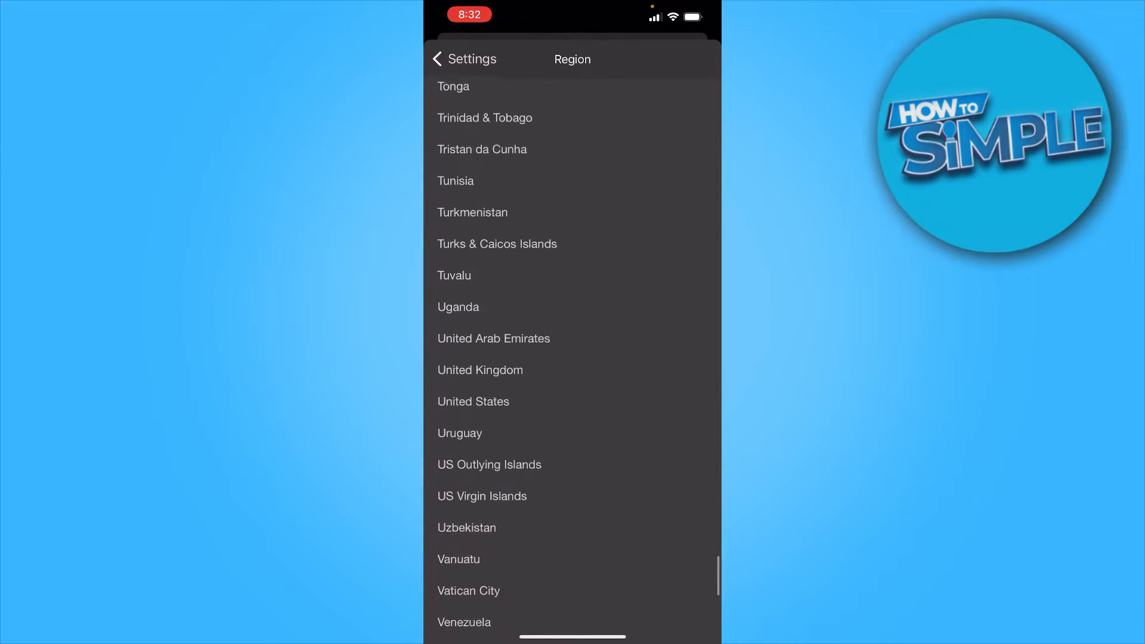
pyautogui.scroll(-3)
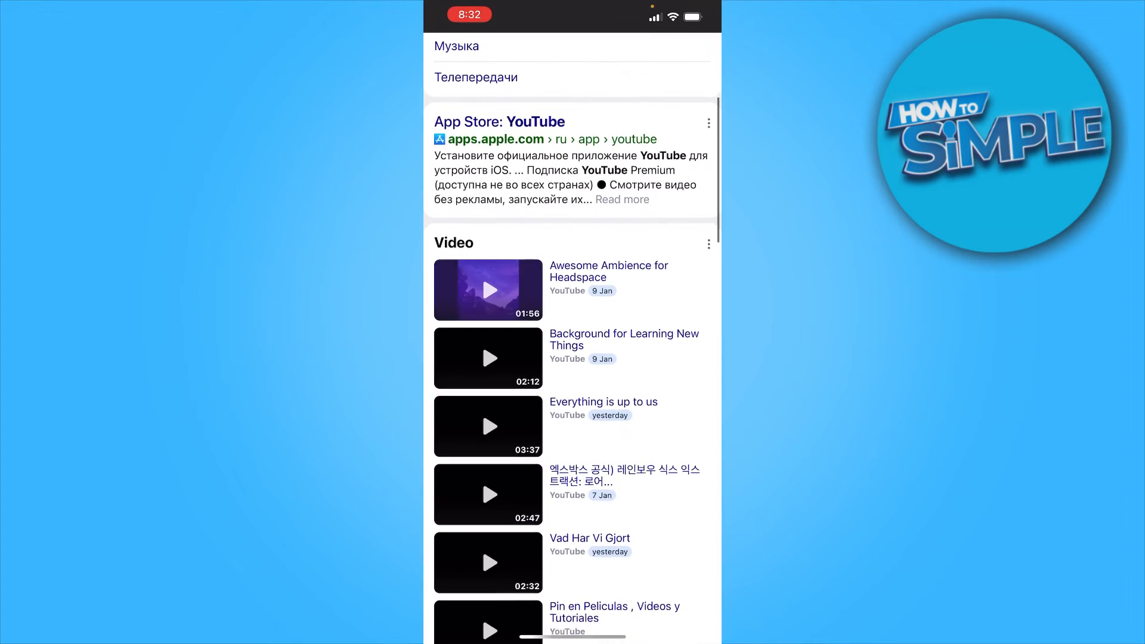
# Scroll the youtube results to confirm English labels like the YouTube — Twitter entry for San Bruno, CA.
pyautogui.scroll(-3)
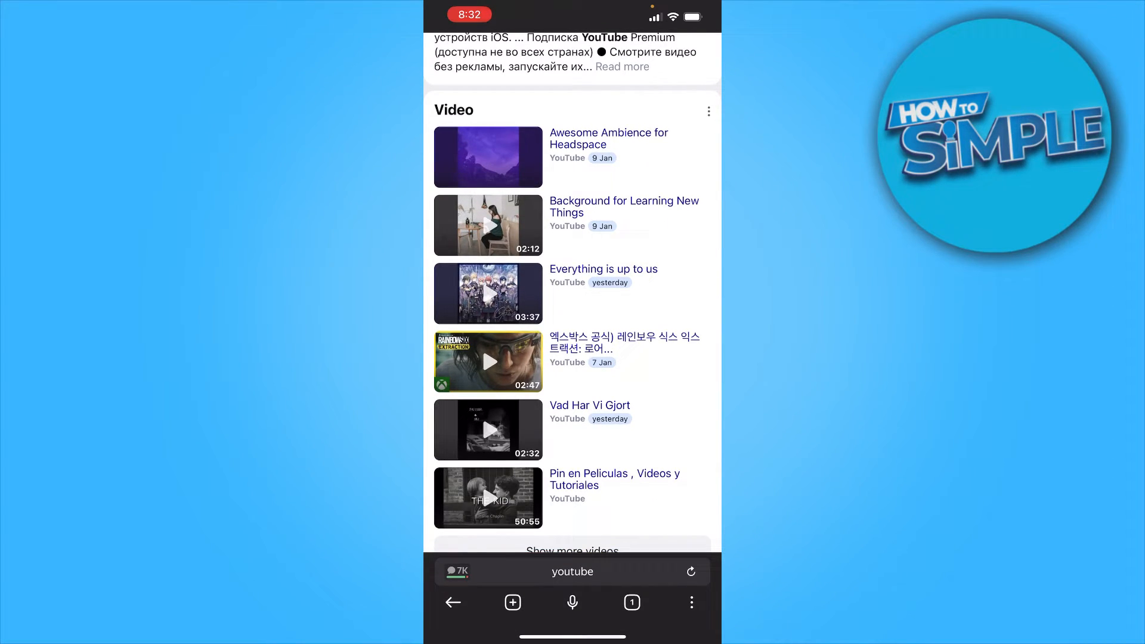
pyautogui.scroll(-3)
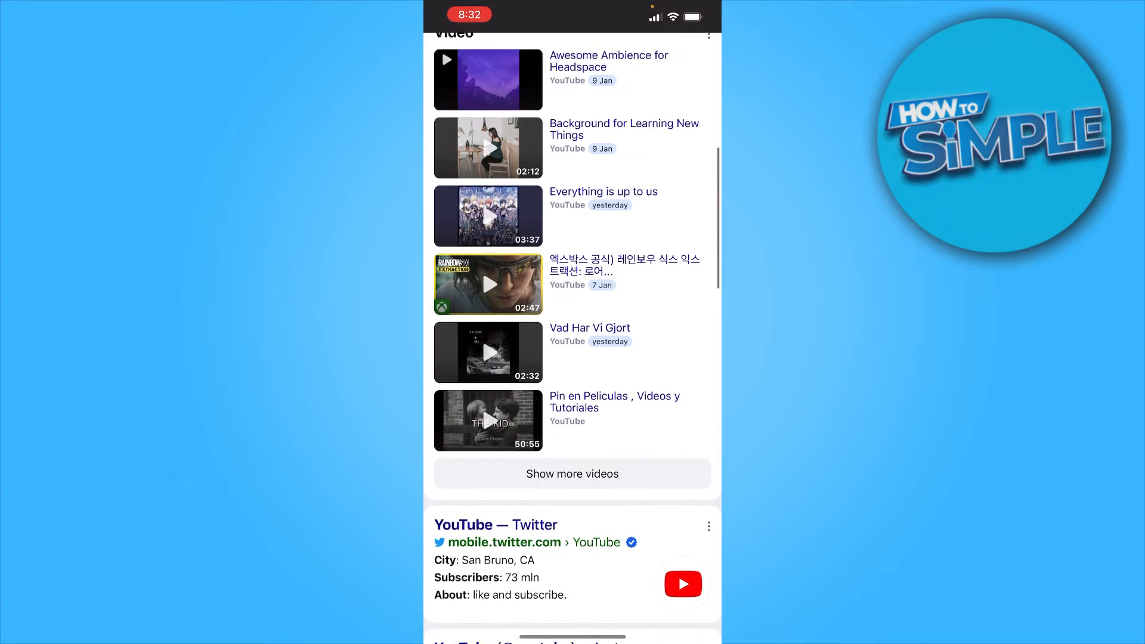